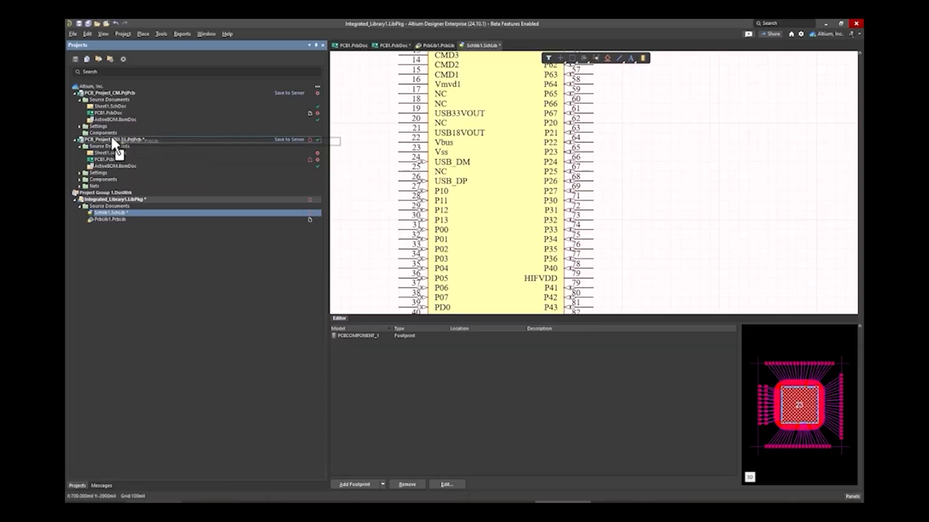
Open PcbLib1.PcbLib and select the PCBCOMPONENT_1 footprint in the PCB Library panel.
click(163, 34)
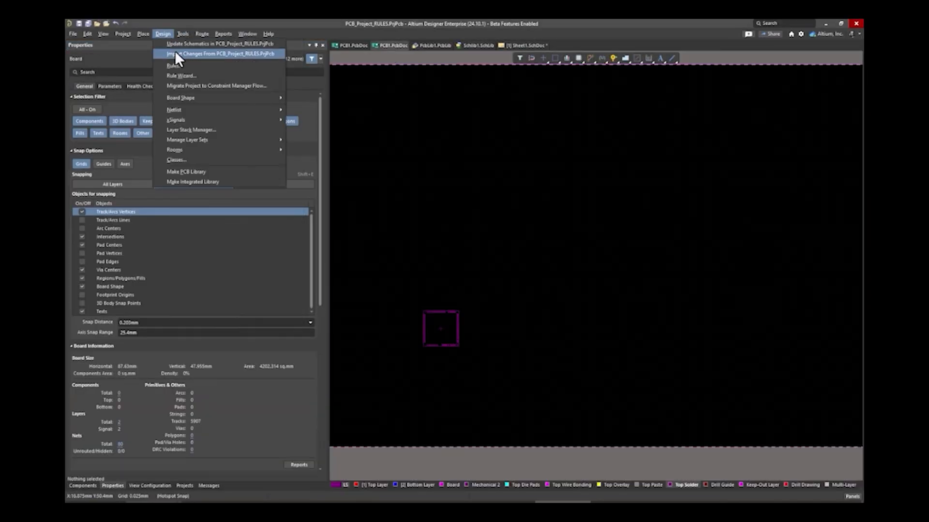
click(221, 54)
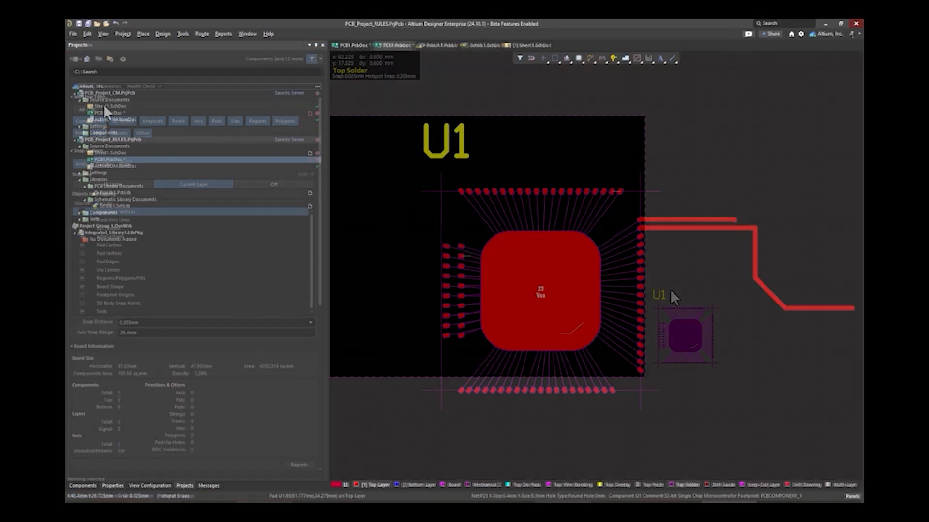
key(3)
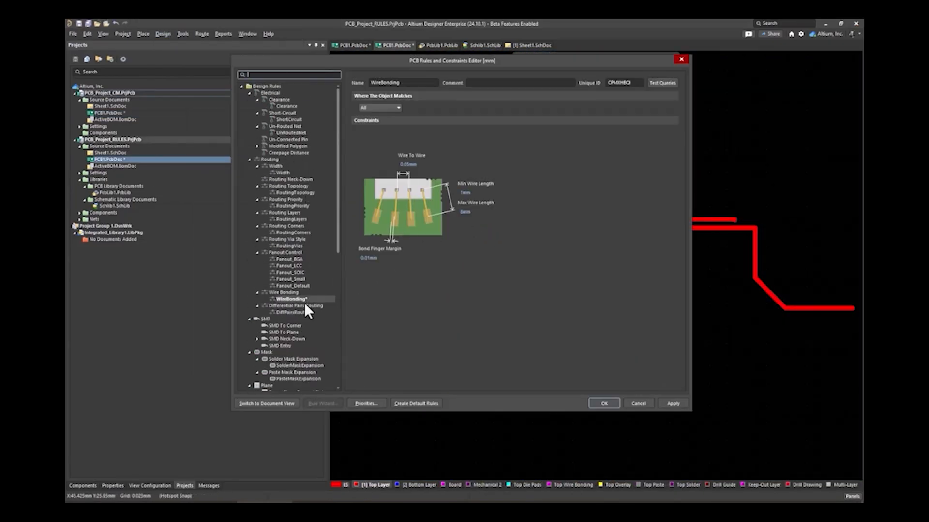
click(266, 403)
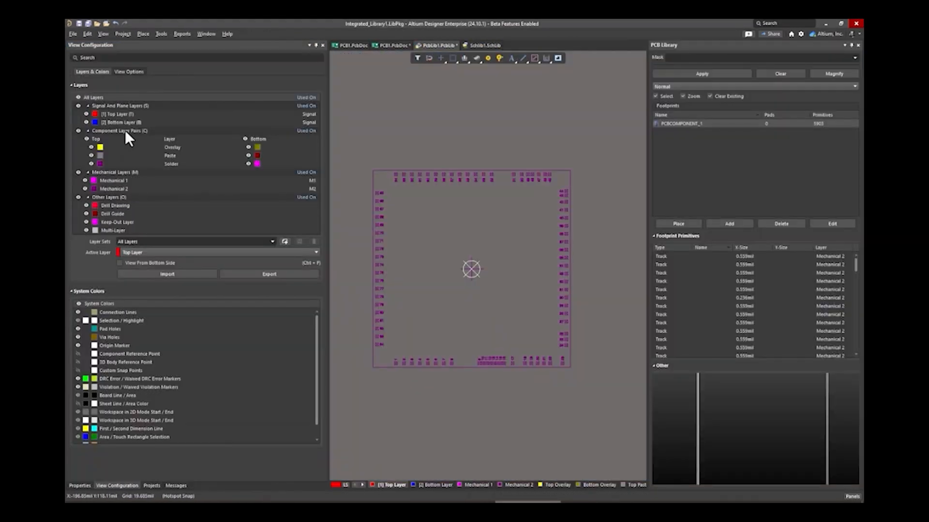
Draw a bond wire from a die pad on the top edge to the finger pad above.
click(526, 267)
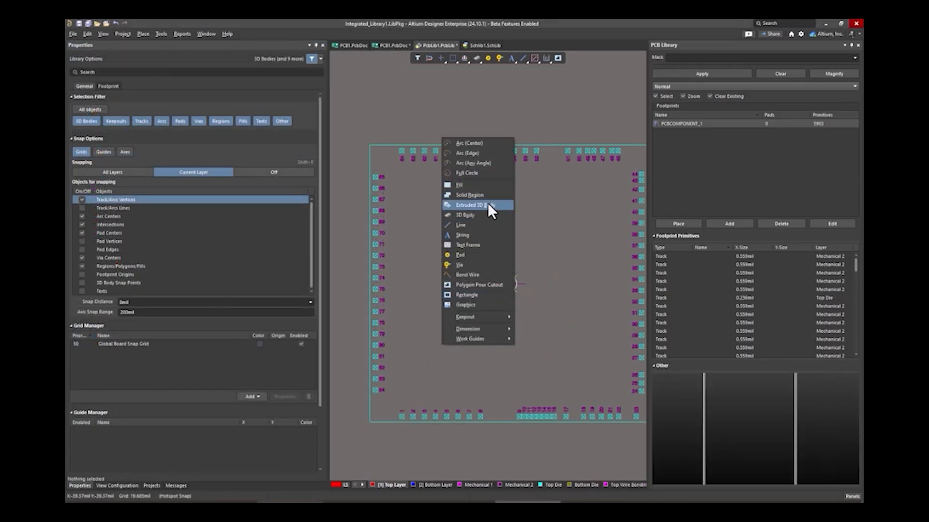
click(474, 205)
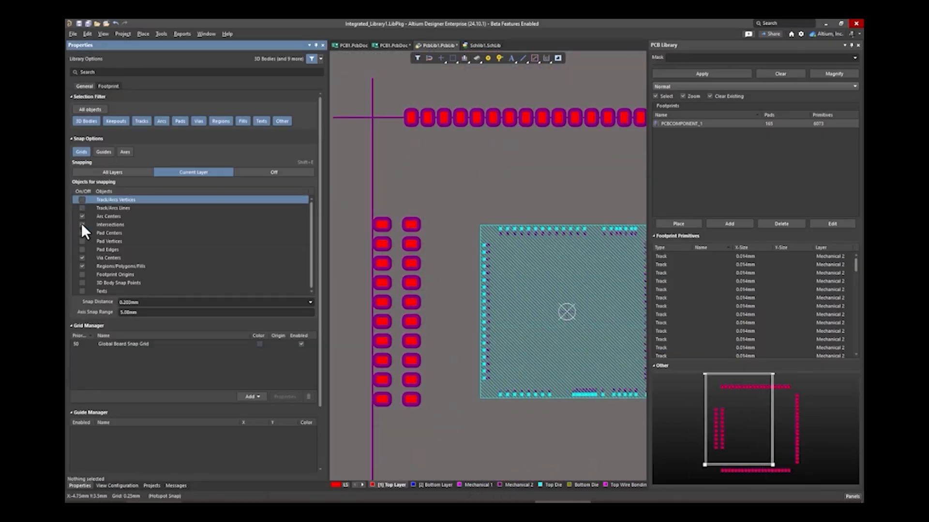
click(401, 135)
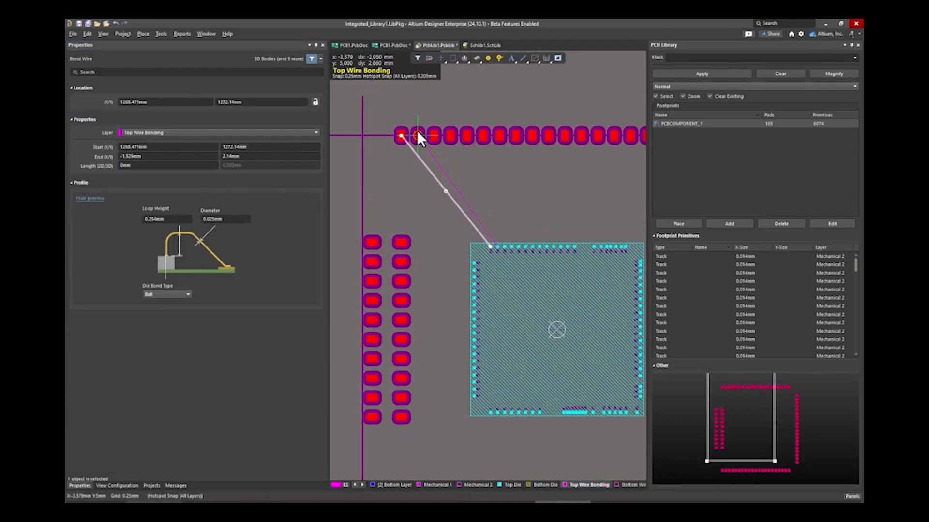